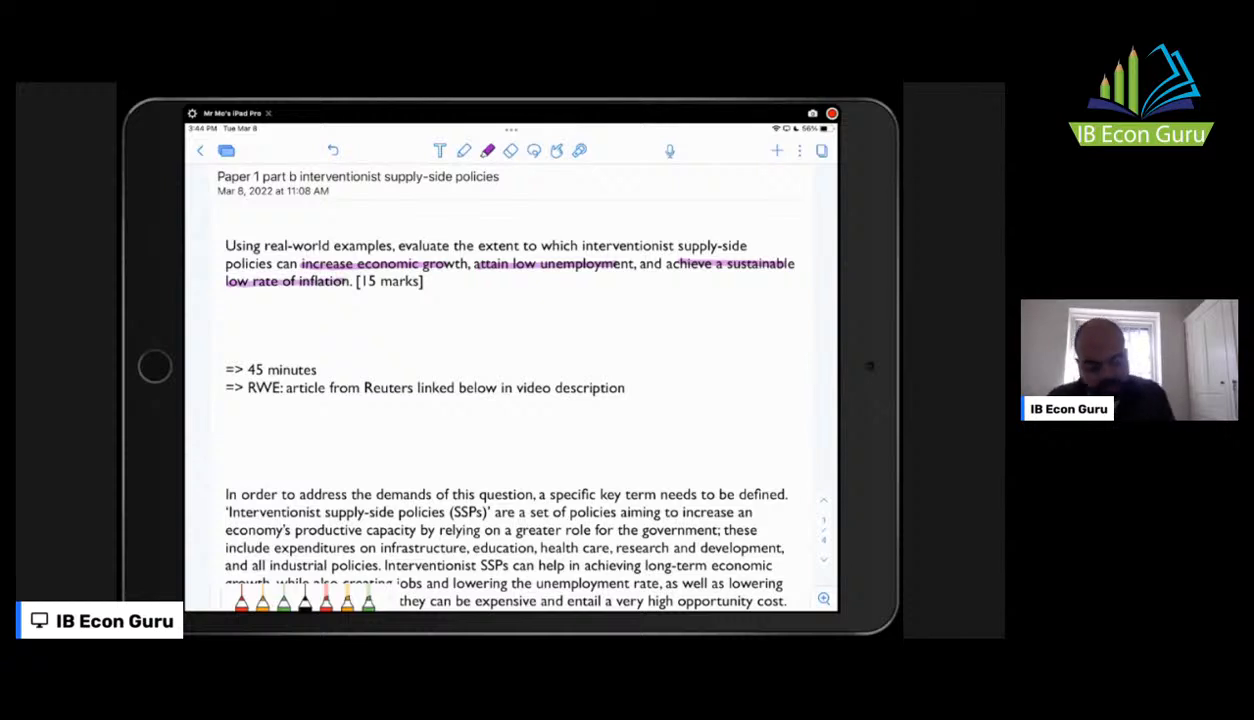
Scroll from the essay question down to the definition and infrastructure-bill example paragraph
drag(355, 281, 422, 281)
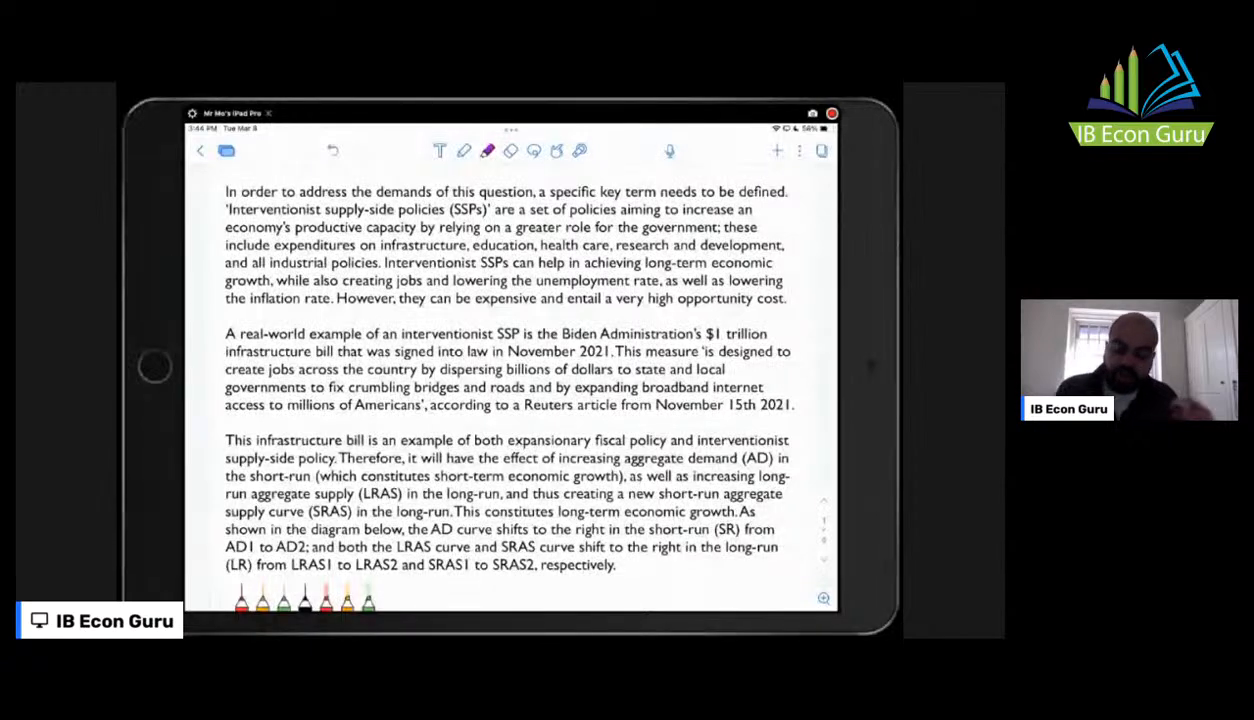
Highlight the policy definition, benefits and opportunity-cost drawback in pink
drag(228, 209, 378, 209)
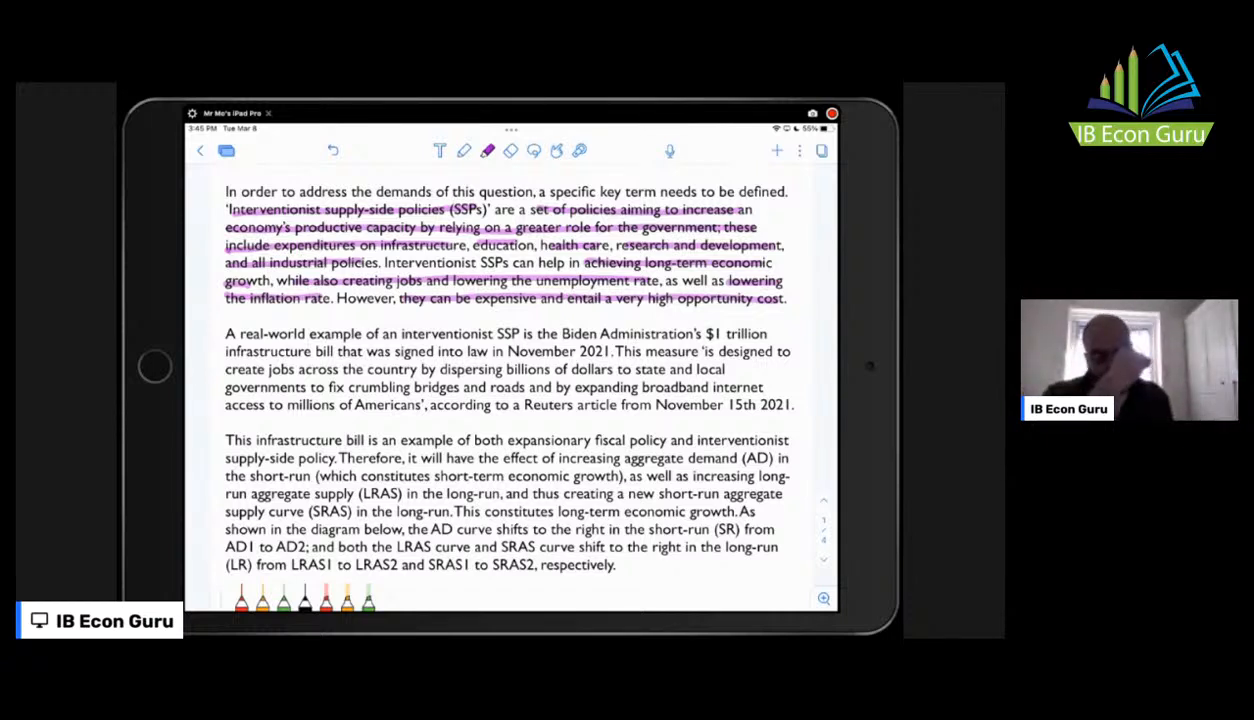
scroll(down, 3)
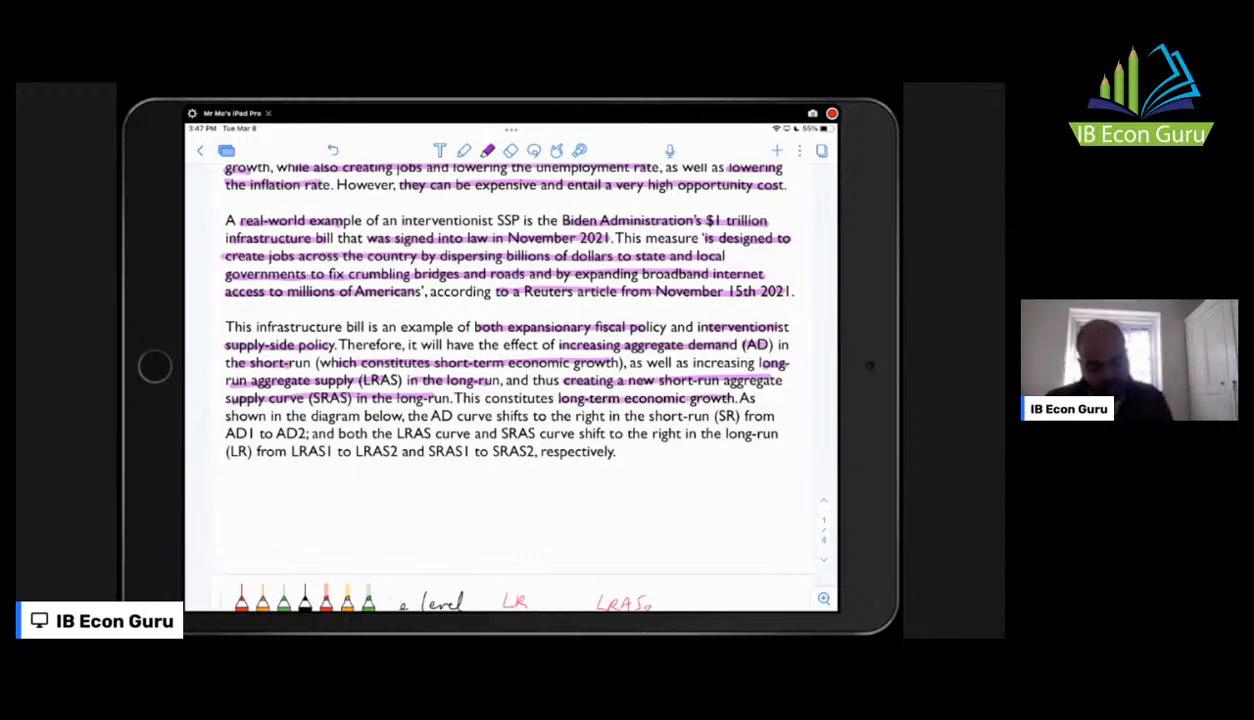
Scroll down past the curve-shift sentences to reveal the AD/AS shift diagram
scroll(down, 3)
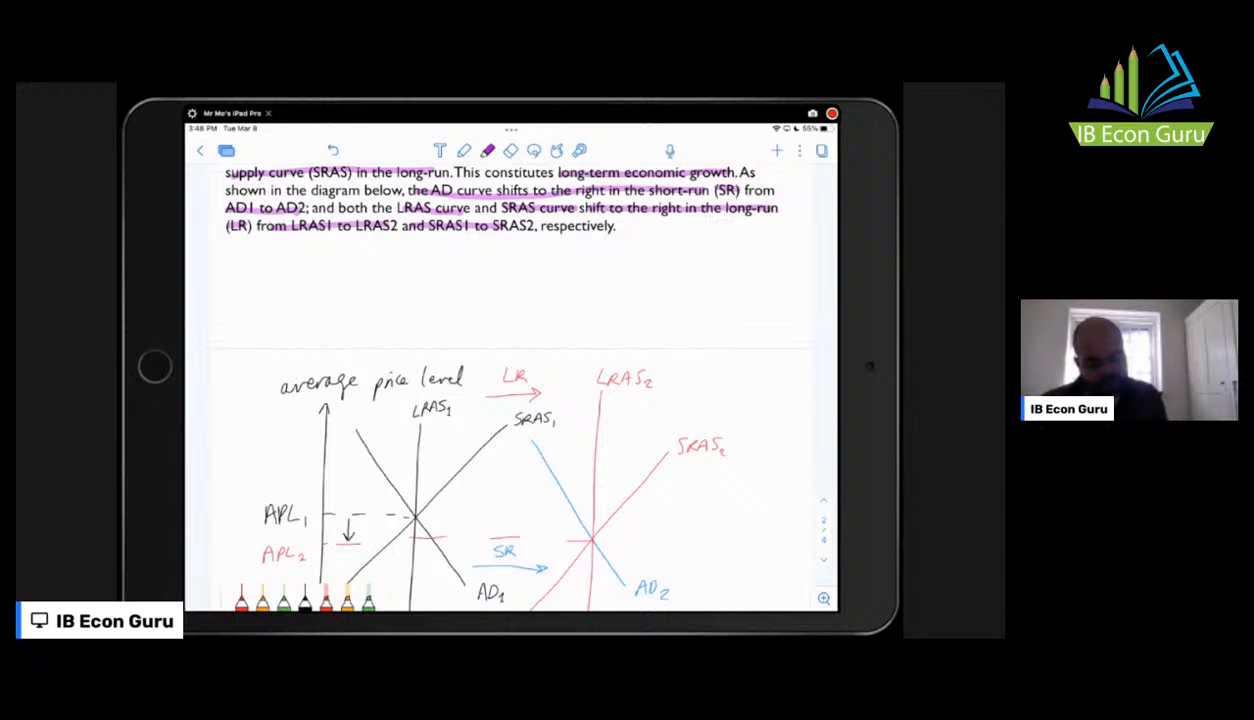
Scroll down through the AD/AS diagram to the short-run/long-run inflation paragraph
scroll(down, 3)
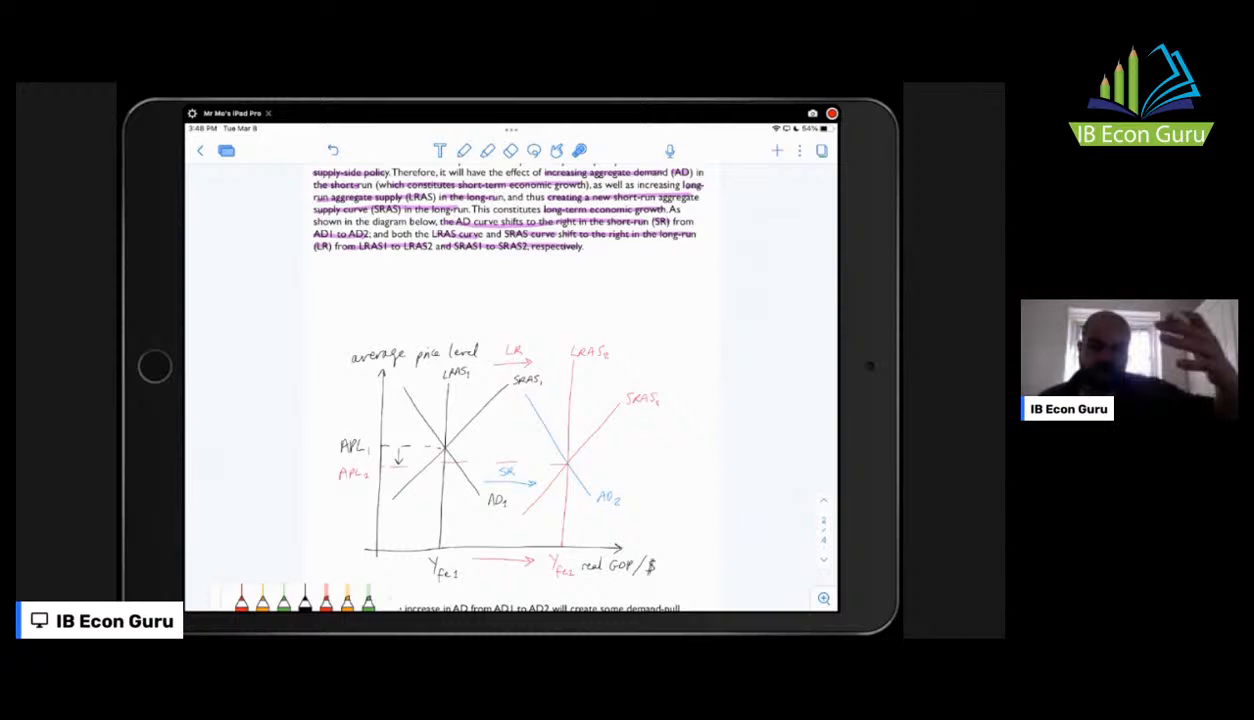
scroll(down, 3)
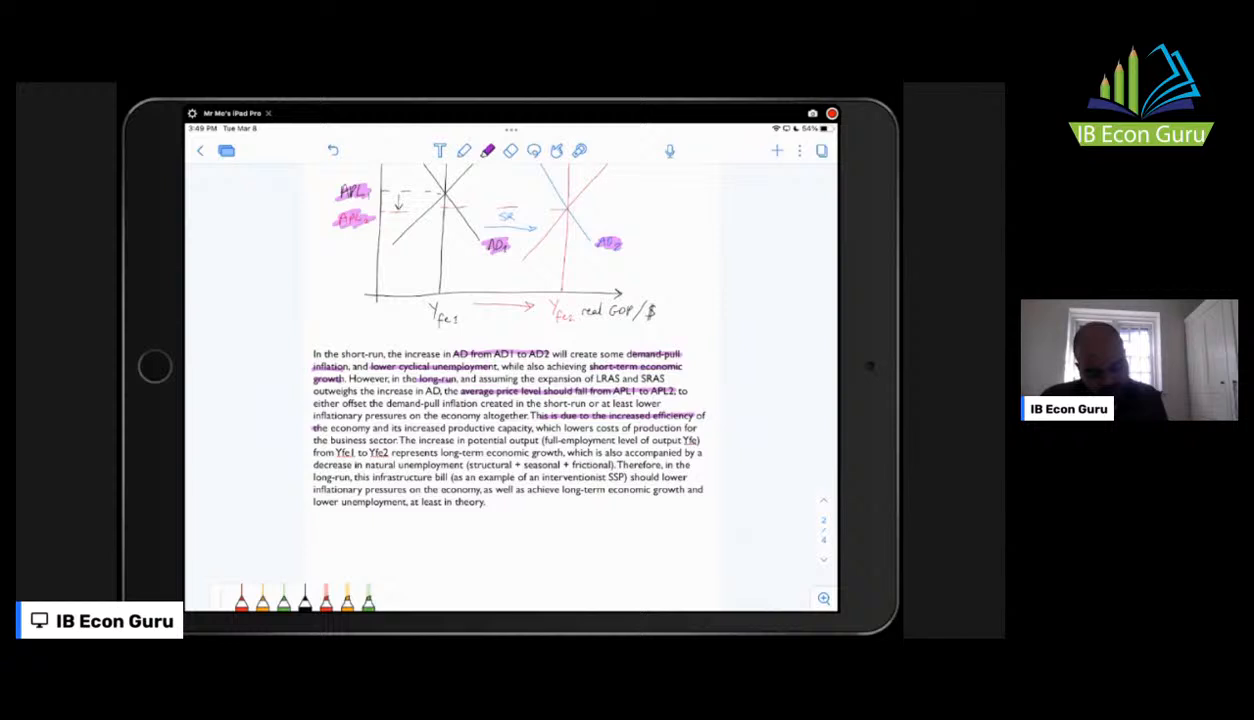
Highlight Yfe1 and Yfe2 in pink and scroll to the evaluation paragraphs
drag(318, 428, 530, 428)
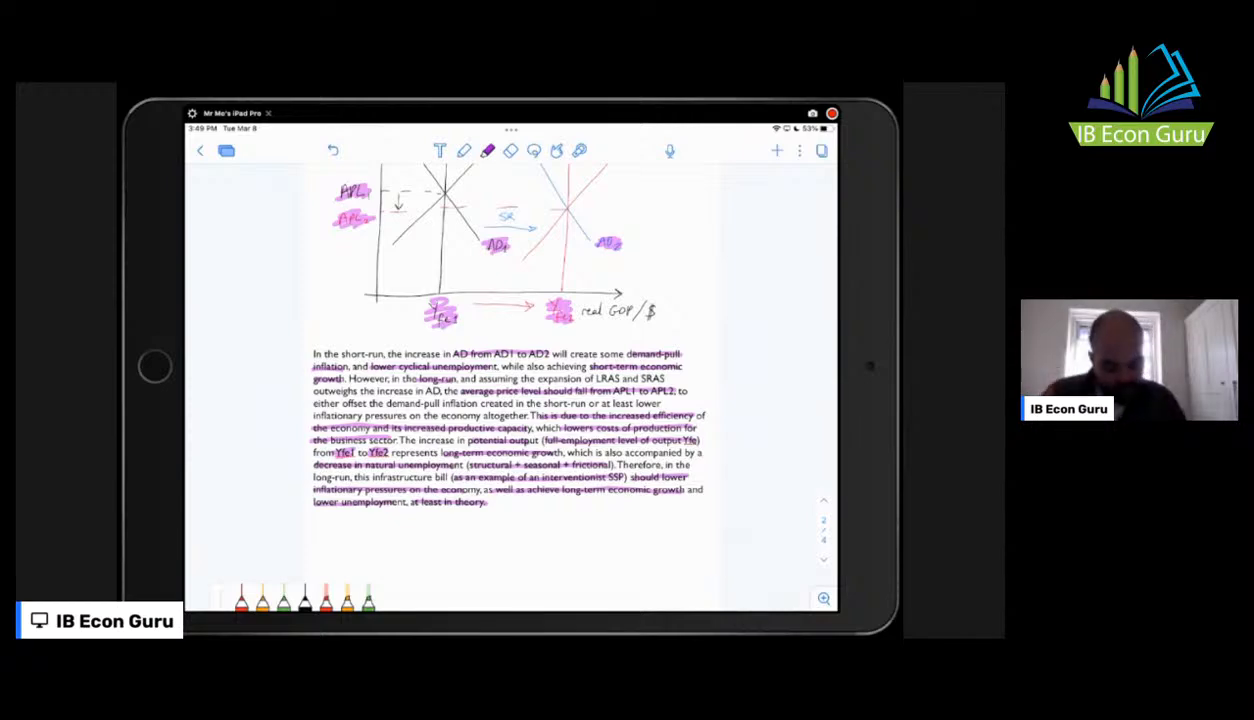
scroll(down, 3)
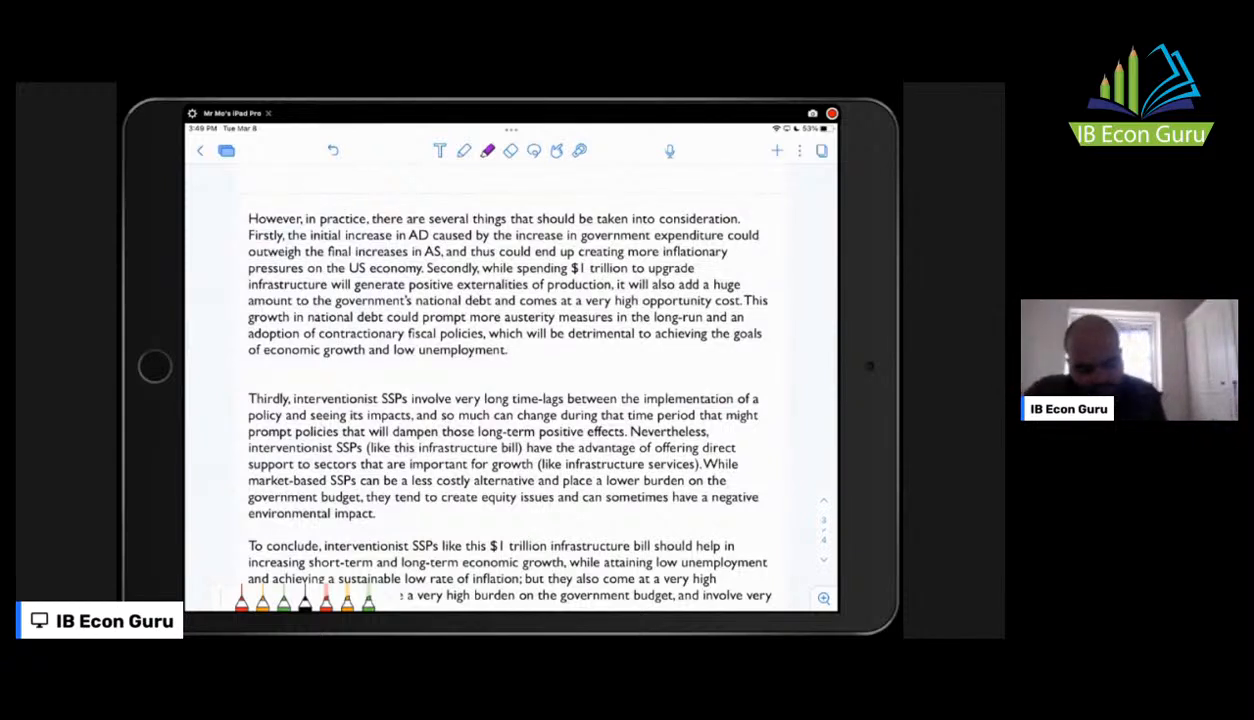
Highlight the inflationary pressure, government expenditure and national debt points in pink
drag(248, 218, 367, 218)
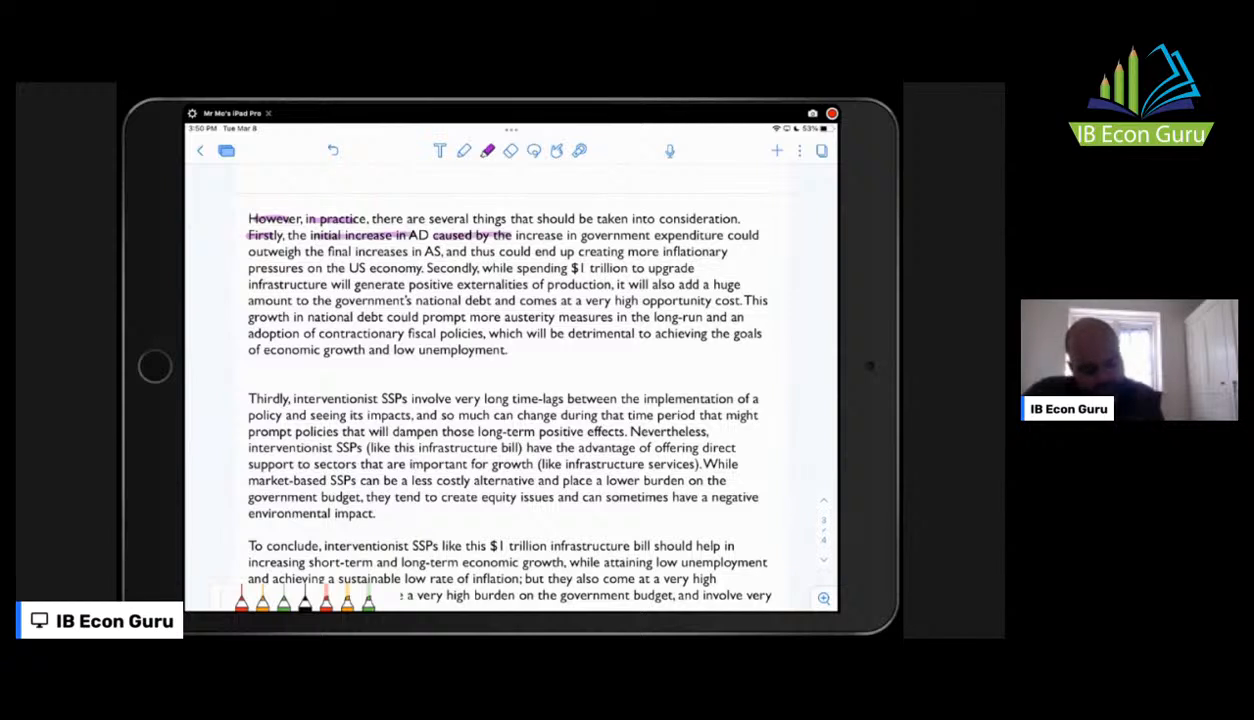
drag(510, 235, 710, 235)
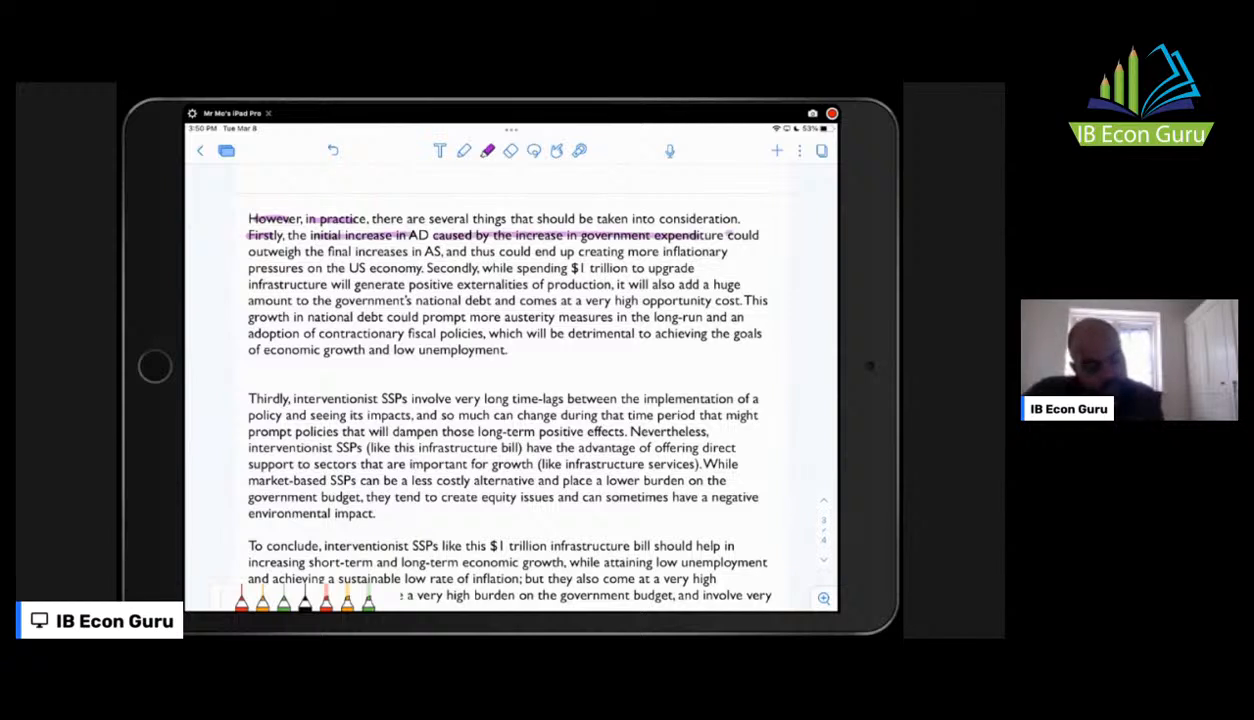
drag(248, 251, 440, 251)
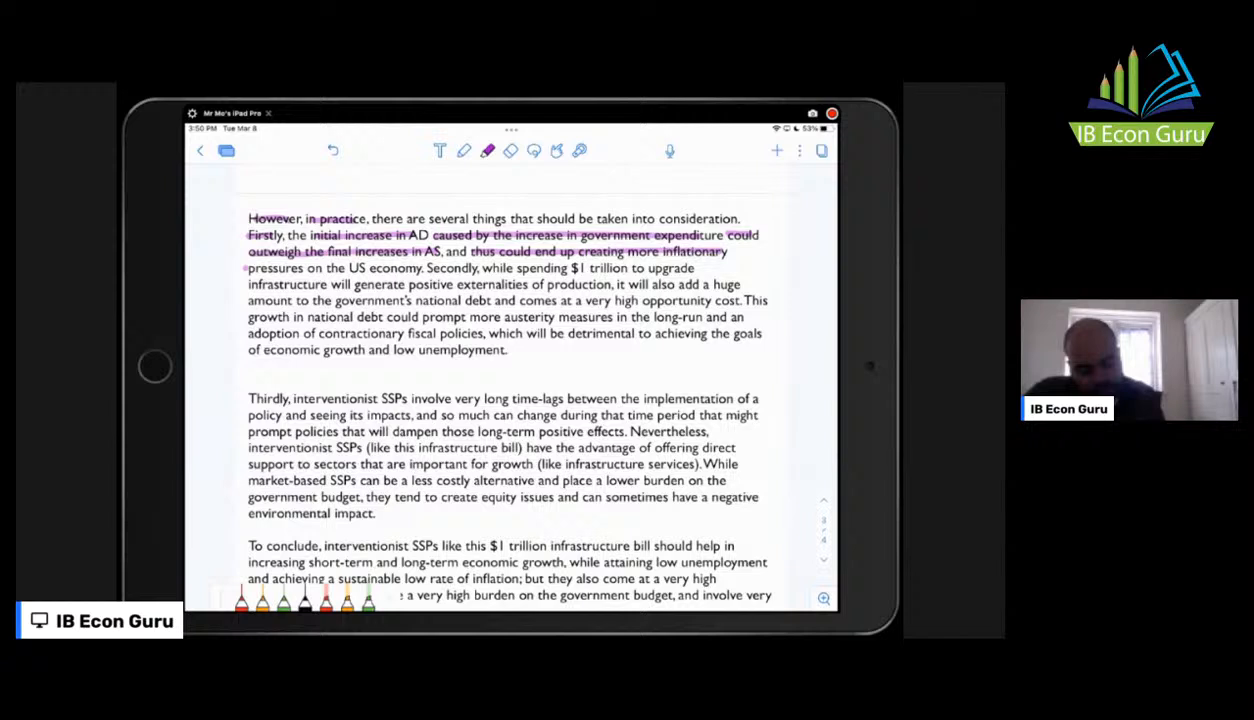
drag(248, 267, 410, 267)
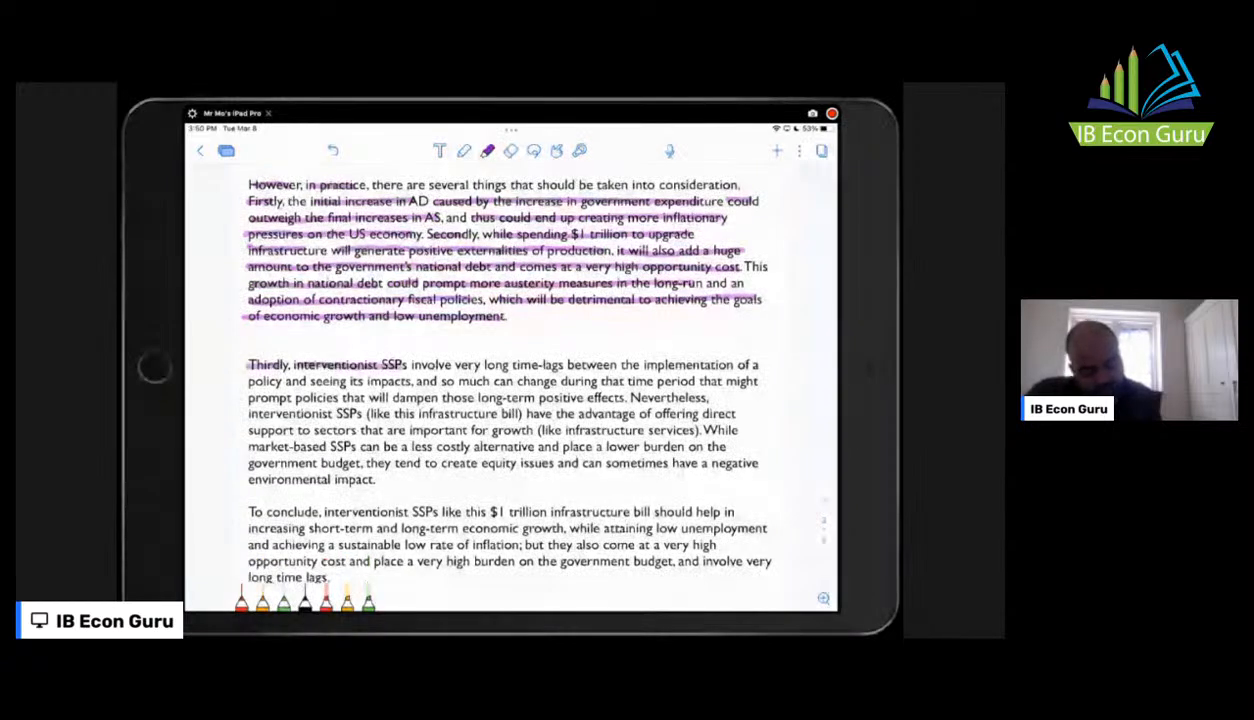
Highlight the time-lag and market-based alternative points of the Thirdly paragraph in pink
drag(458, 364, 548, 364)
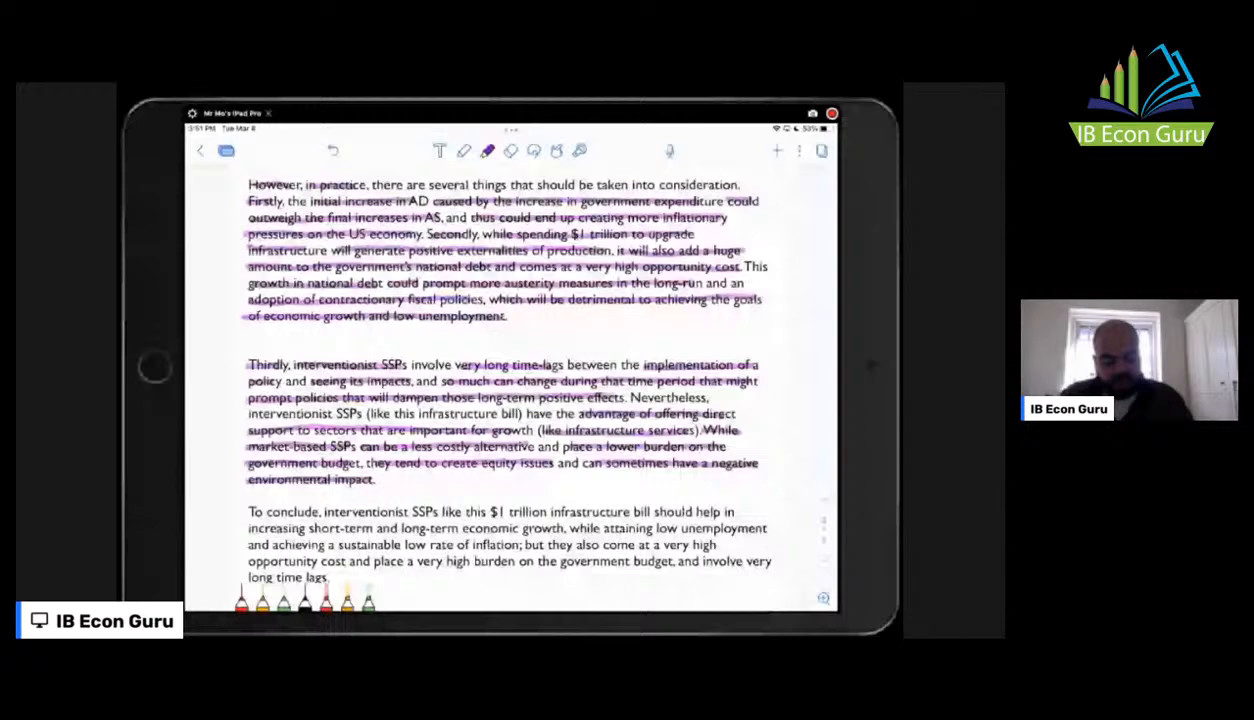
scroll(down, 3)
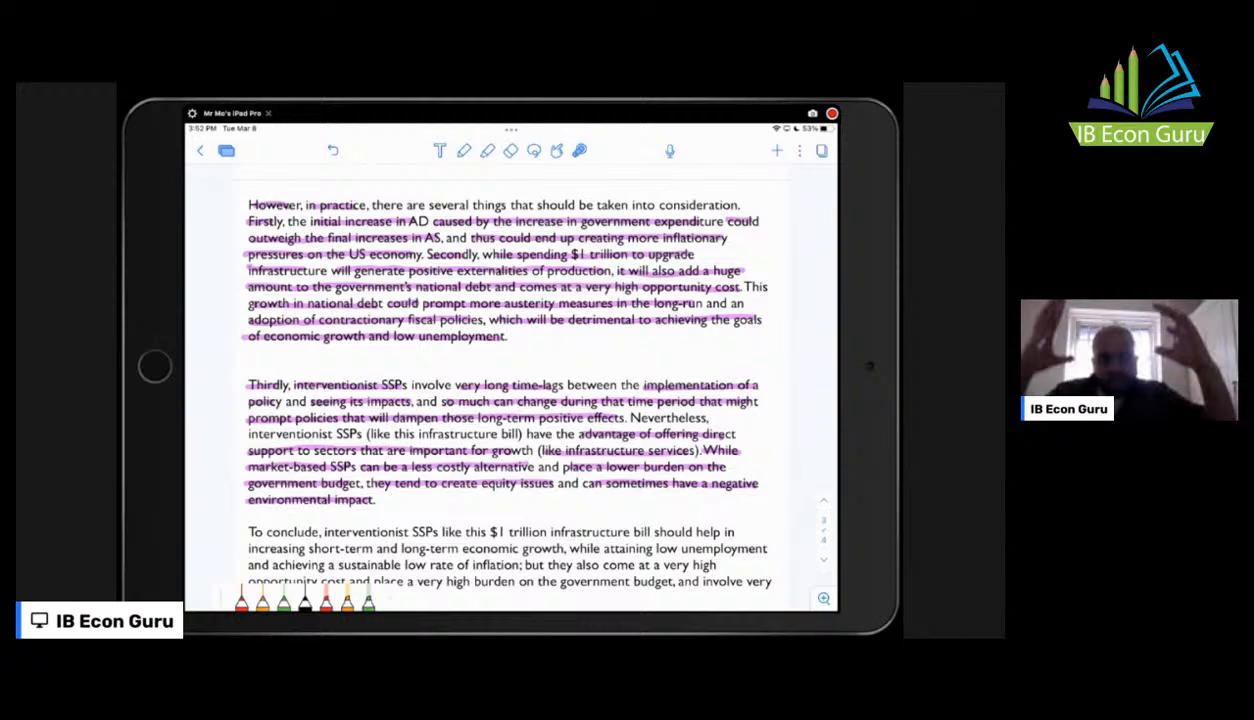
scroll(down, 3)
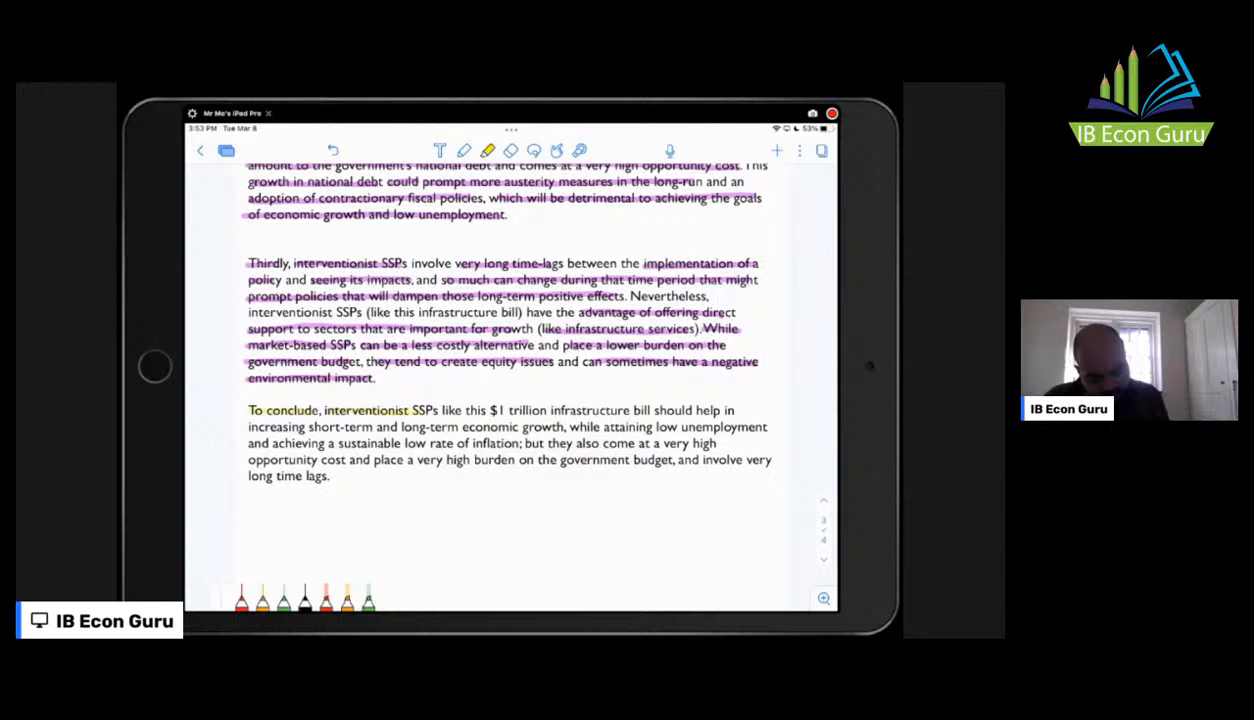
Highlight the key points of the 'To conclude' paragraph in yellow, then scroll
drag(487, 410, 649, 410)
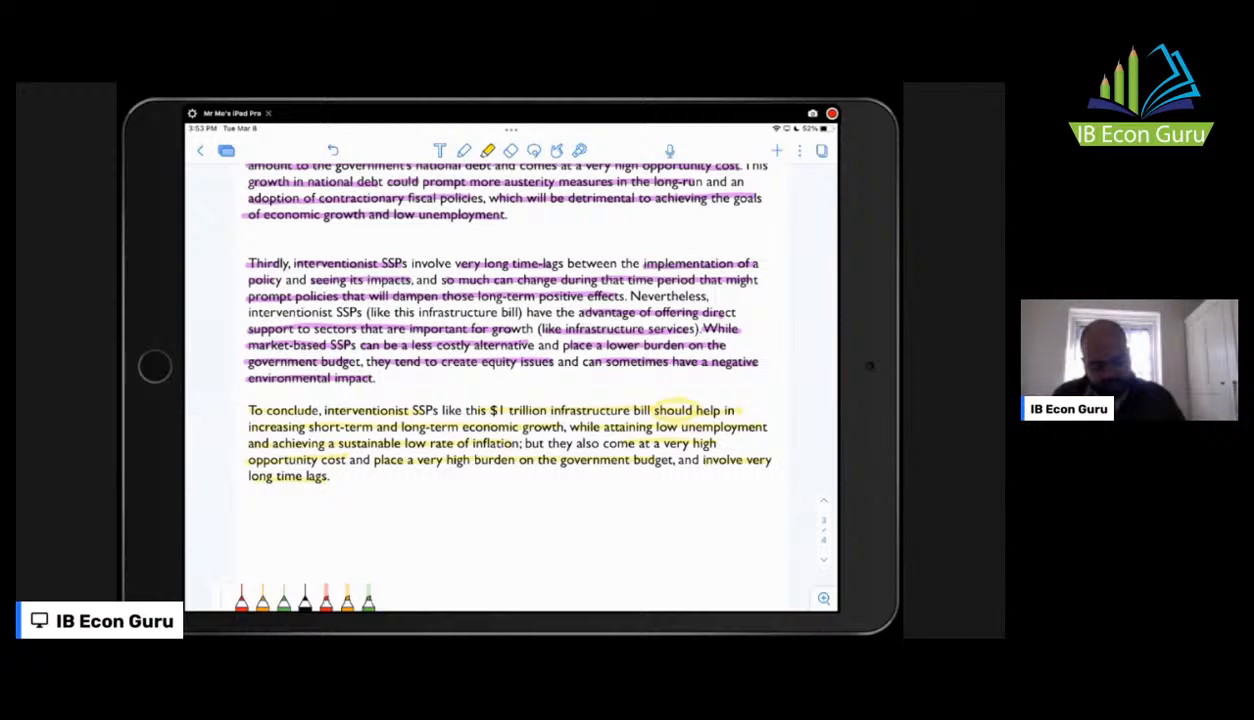
scroll(down, 3)
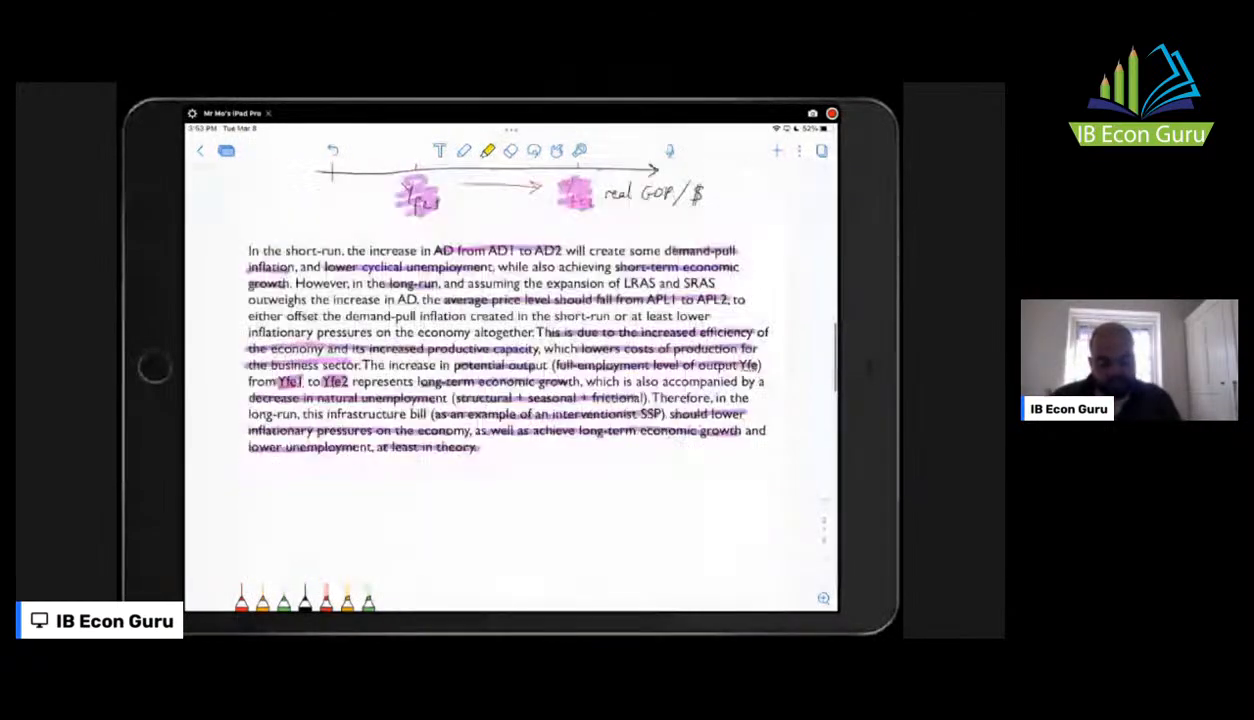
Scroll back to the top to show the highlighted question, 45-minute timing and Reuters note
scroll(down, 3)
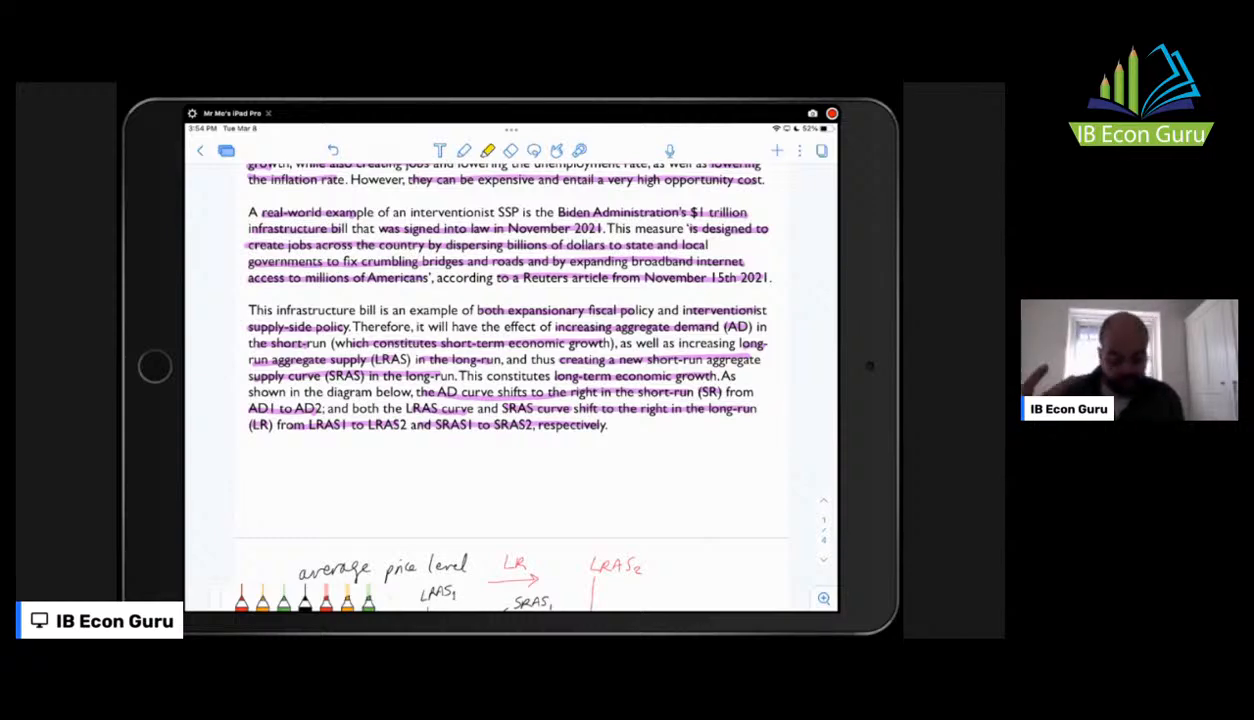
scroll(down, 3)
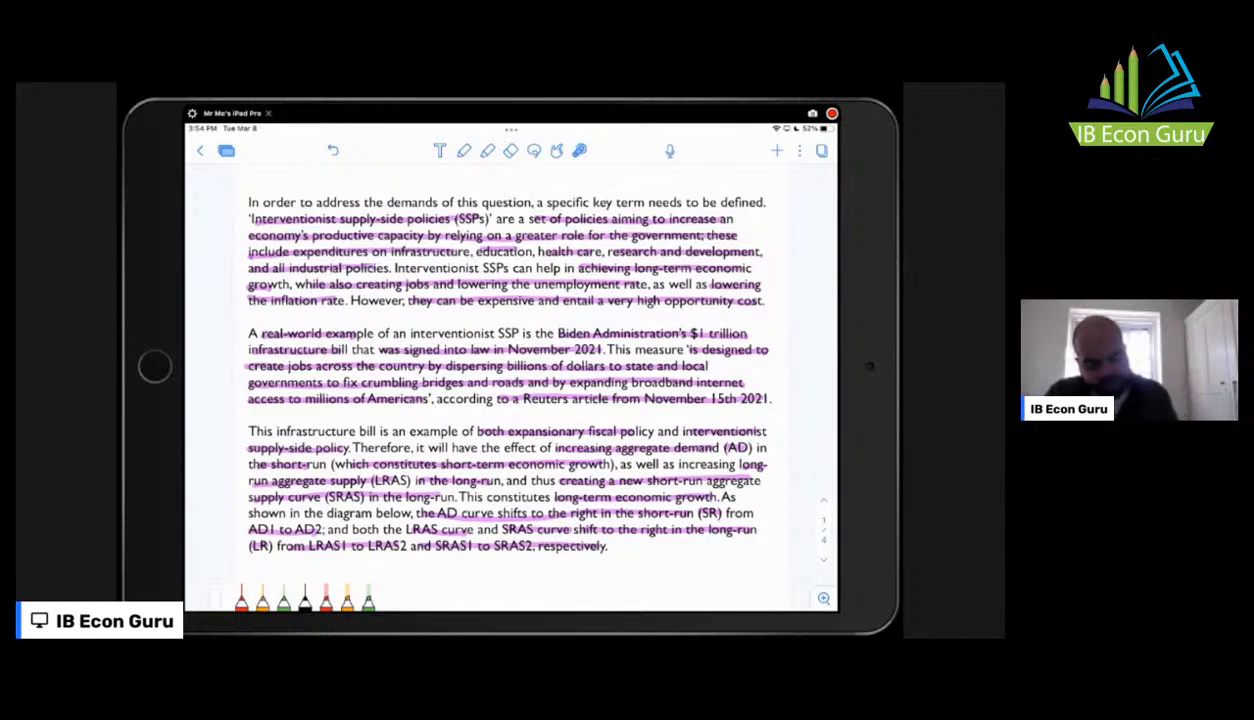
scroll(down, 3)
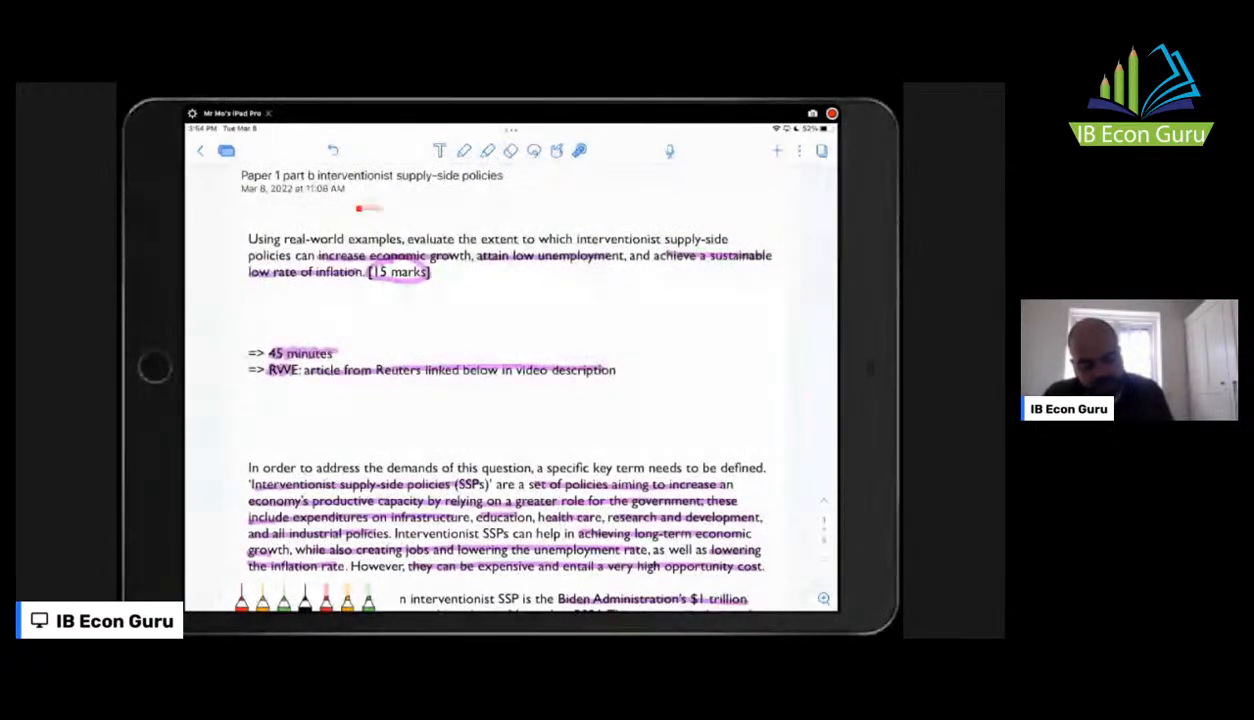